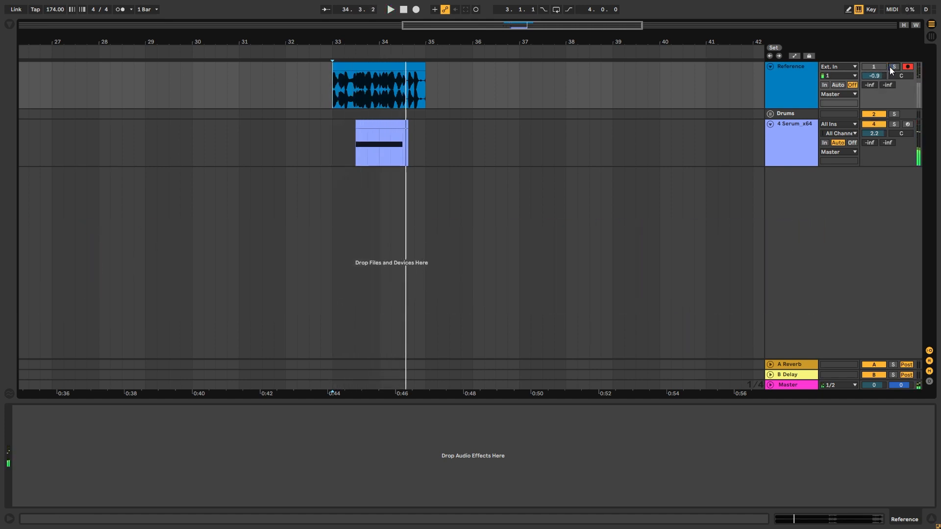
# Show the Serum_x64 track's device chain and bring up the Serum instrument editor
pyautogui.click(393, 9)
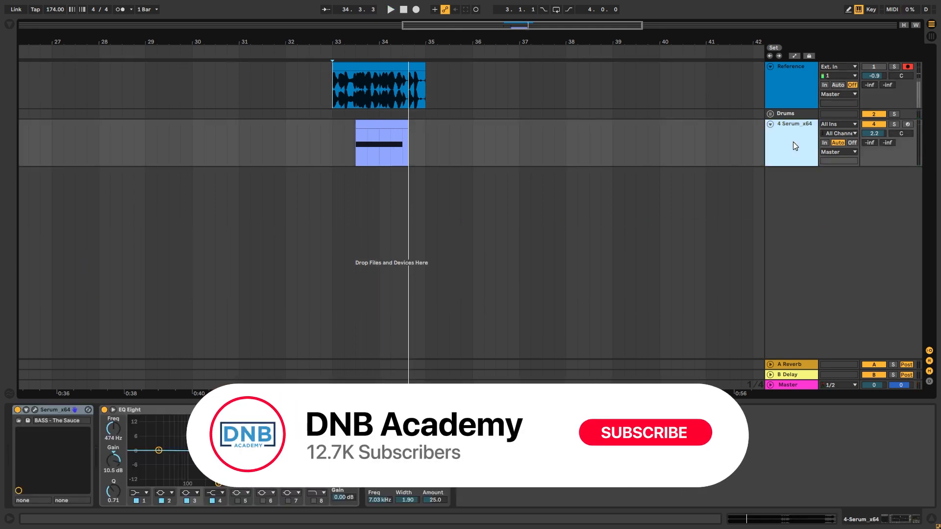
pyautogui.click(645, 434)
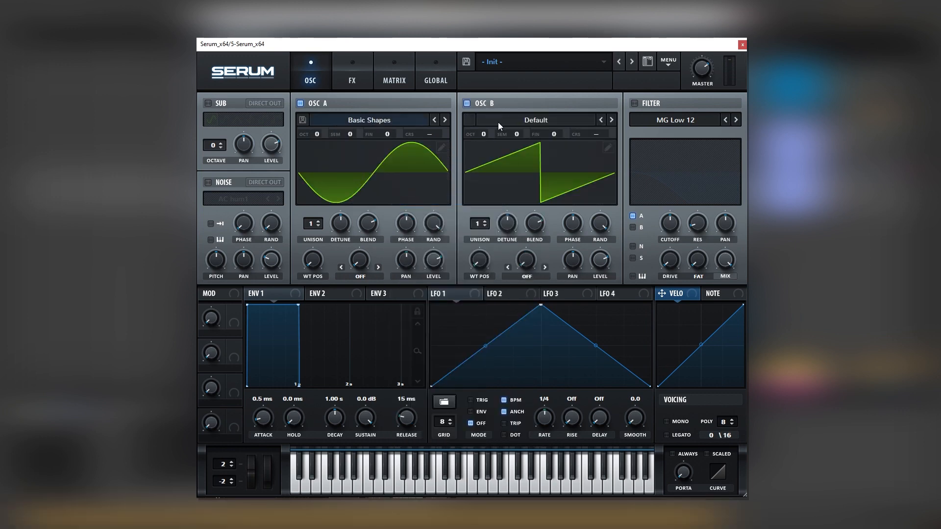
# Load the Basic Shapes sine into oscillator B and transpose it up three octaves
pyautogui.click(536, 120)
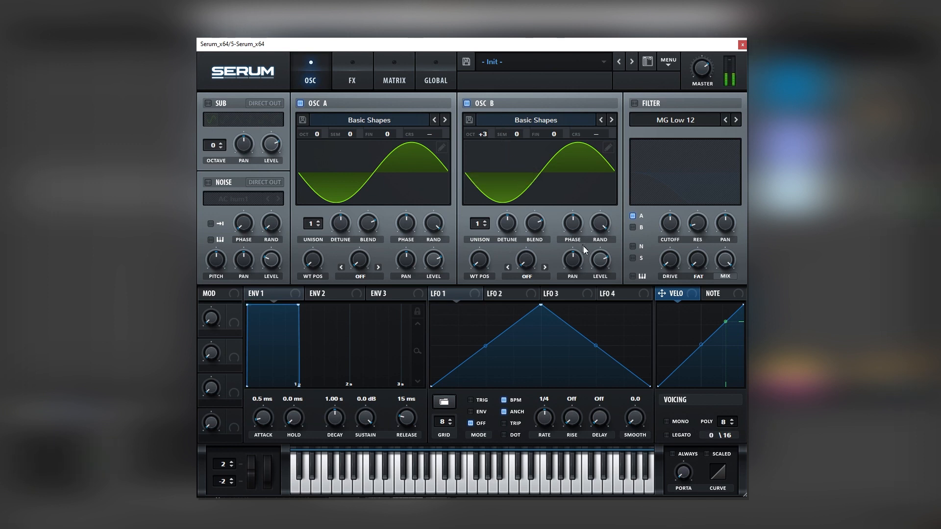
pyautogui.click(359, 276)
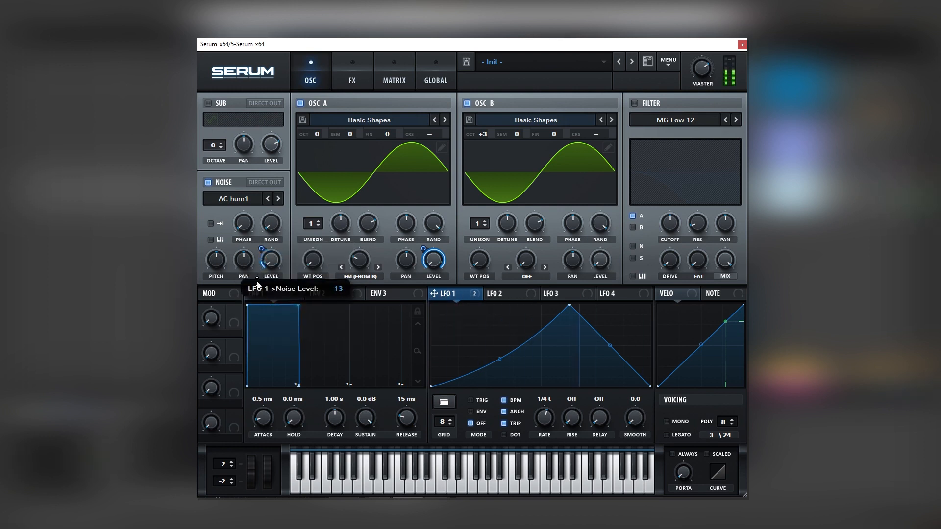
pyautogui.moveTo(379, 187)
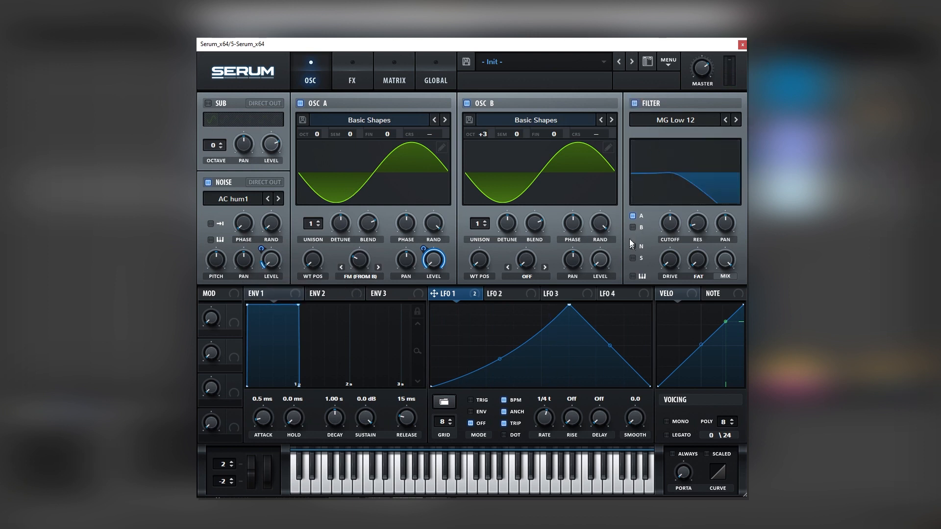
pyautogui.moveTo(670, 229)
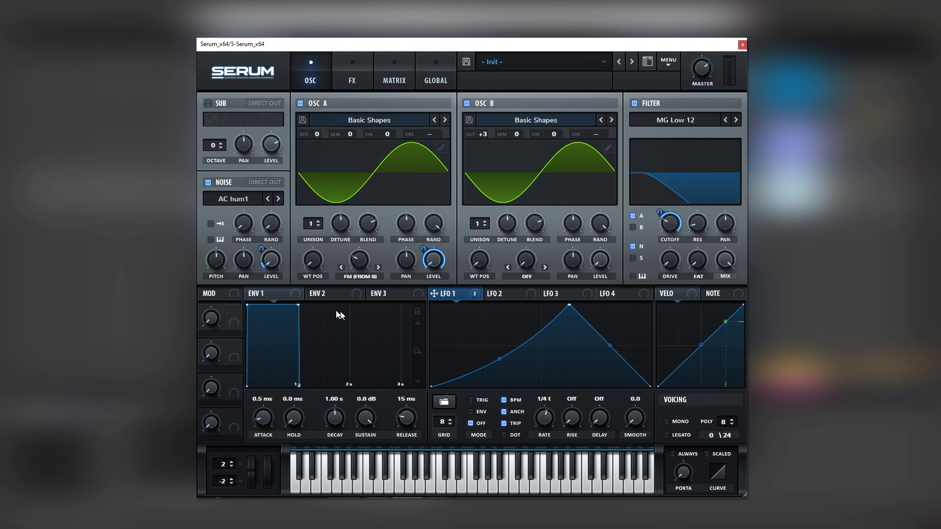
# Switch Serum from the oscillator page to the effects rack
pyautogui.click(352, 71)
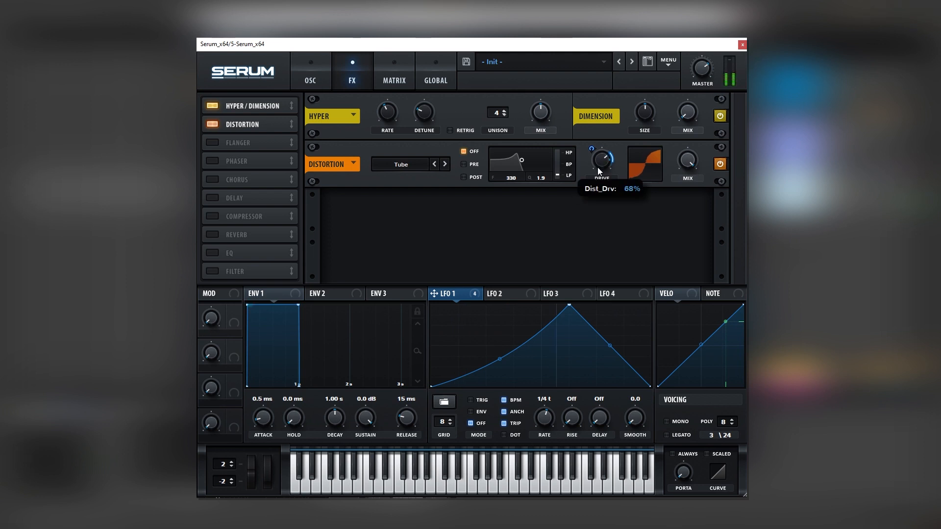
pyautogui.moveTo(433, 180)
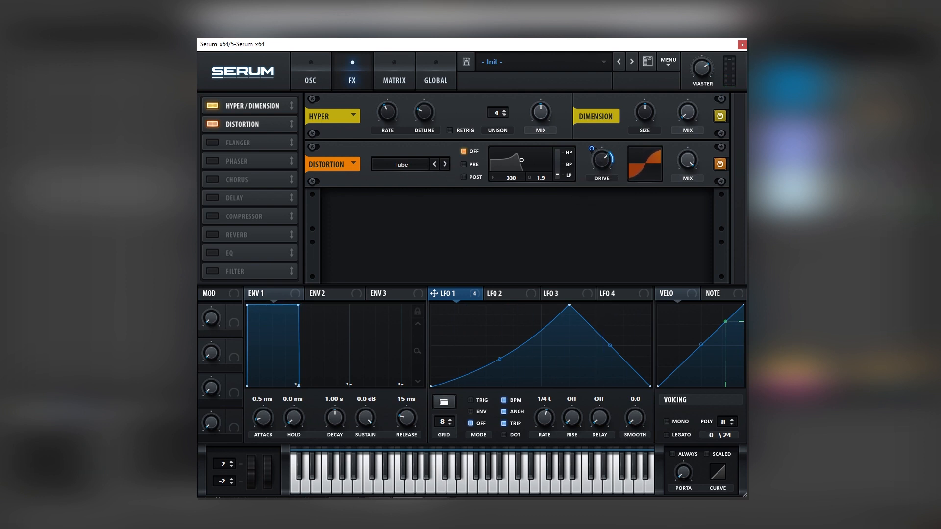
# Add chorus and a compressor after Hyper/Dimension and tube distortion, then show the oscillator page
pyautogui.click(211, 179)
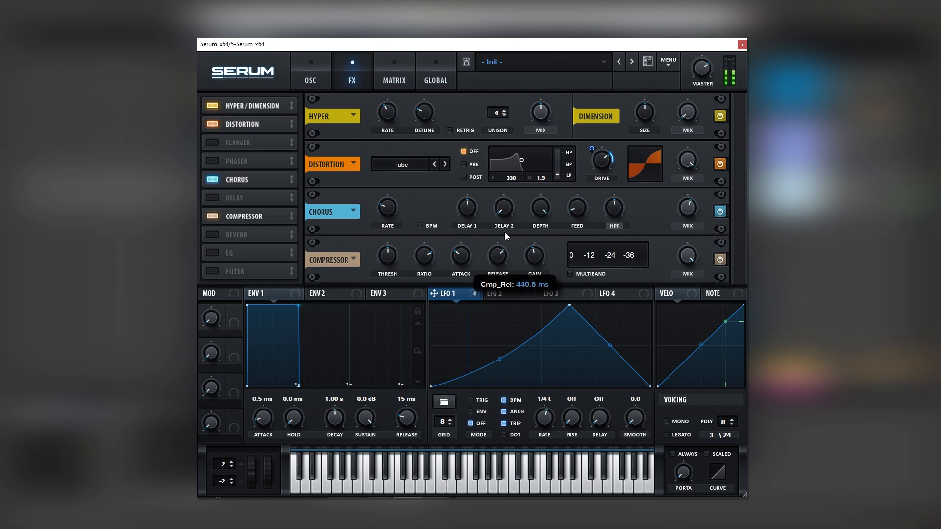
pyautogui.click(310, 75)
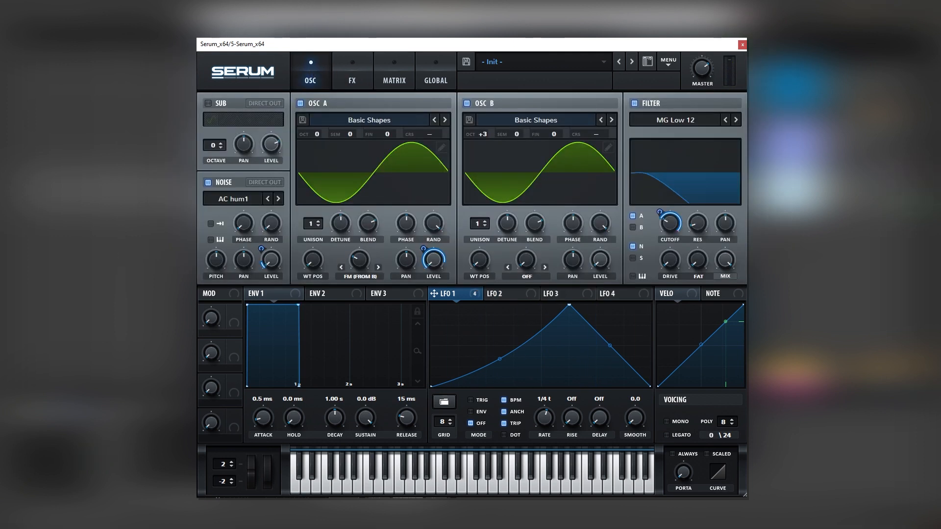
# Shape LFO 2 as a retriggered one-bar decaying curve, comparing it against LFO 1
pyautogui.click(504, 293)
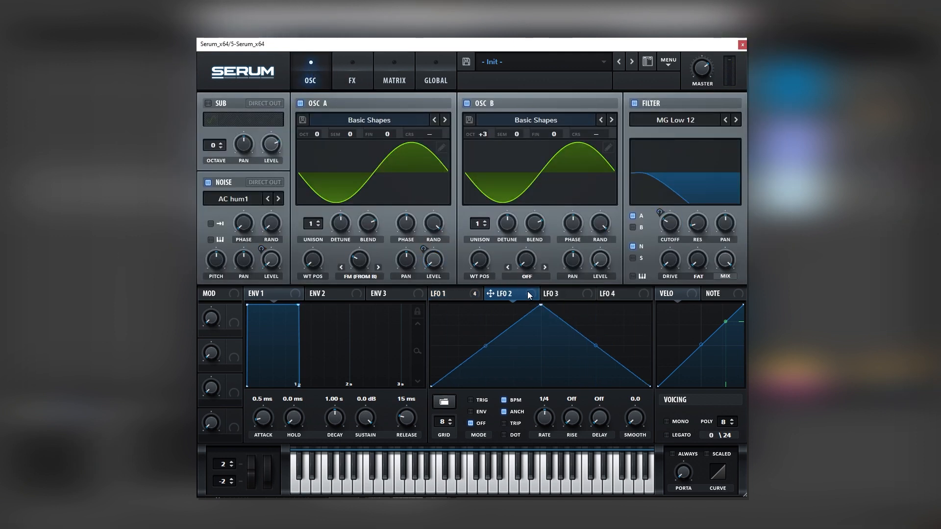
pyautogui.moveTo(533, 353)
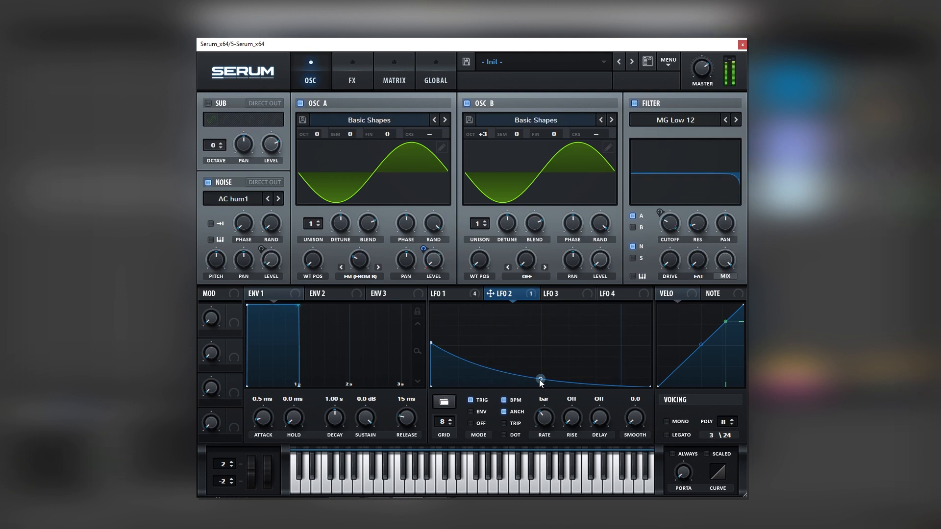
pyautogui.click(439, 294)
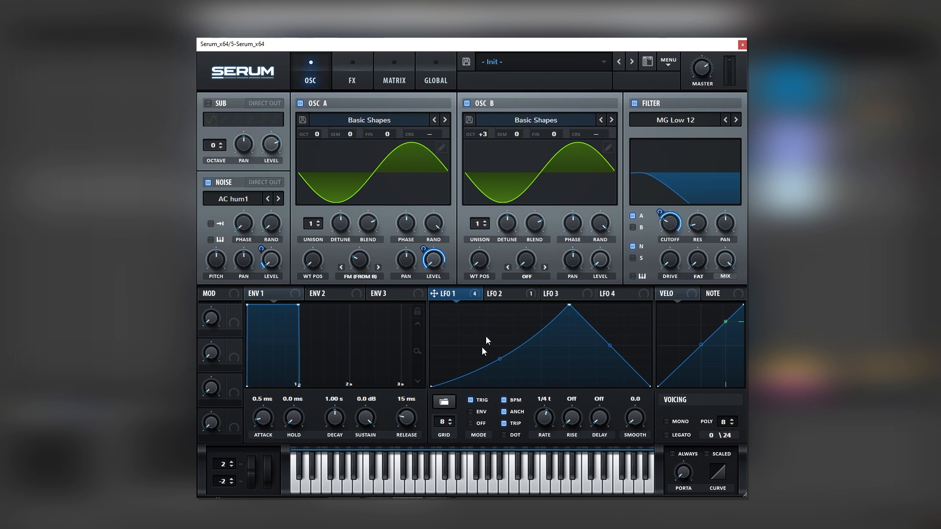
pyautogui.click(499, 294)
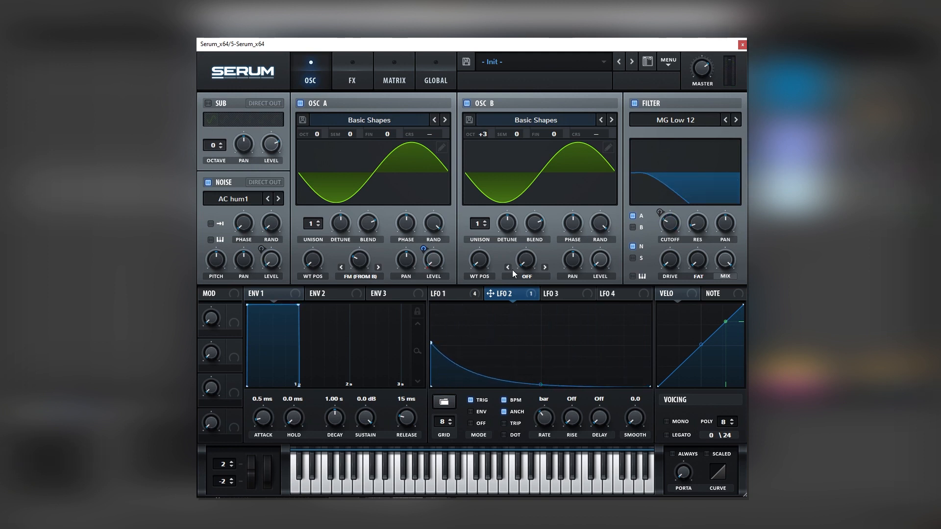
# Raise oscillator B's SEM to +3 semitones
pyautogui.moveTo(513, 133); pyautogui.dragTo(512, 119)
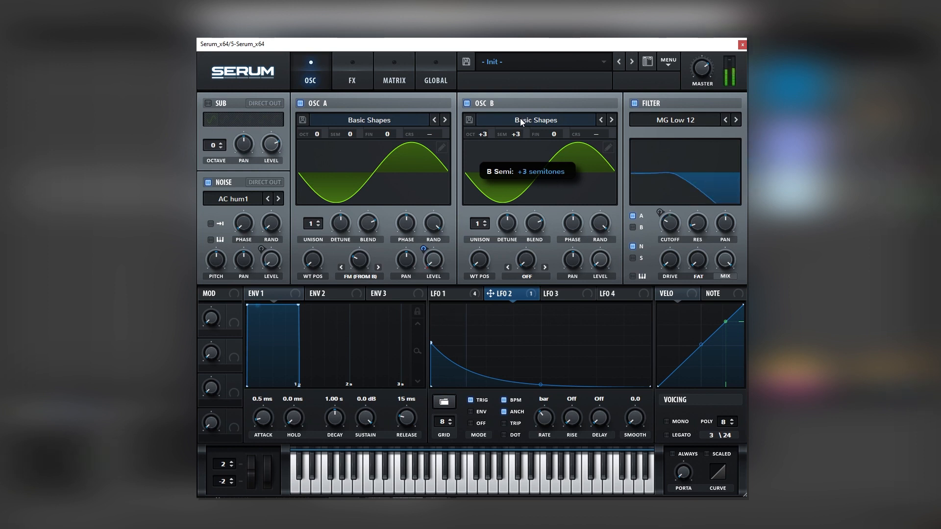
pyautogui.moveTo(514, 133); pyautogui.dragTo(515, 120)
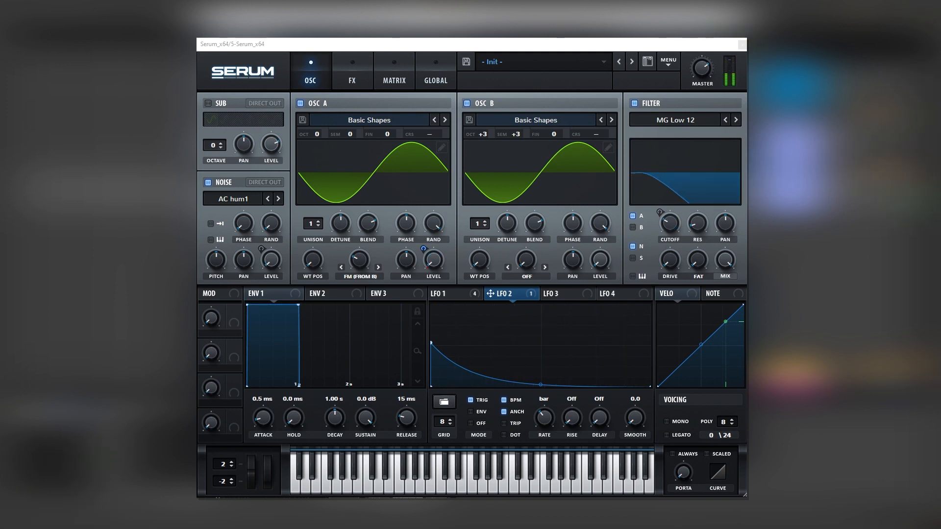
pyautogui.moveTo(742, 44)
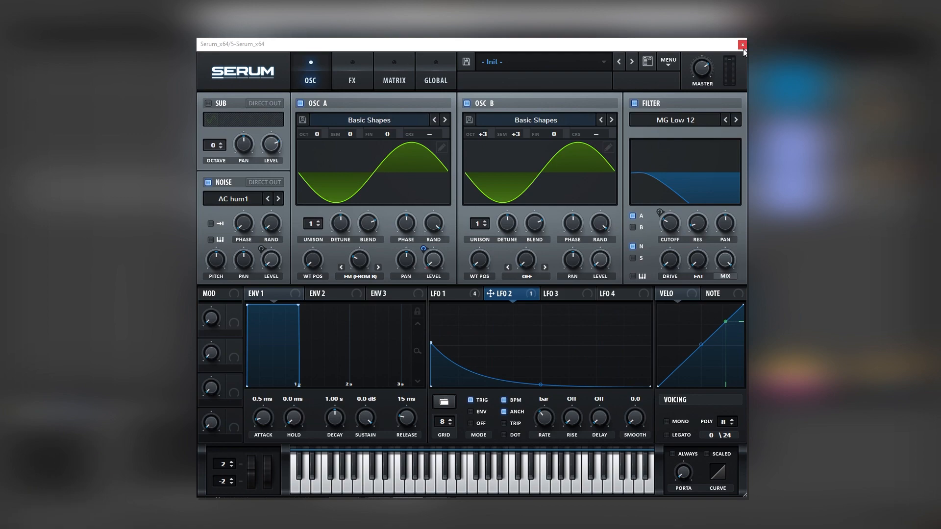
# Close the Serum plugin window in Ableton Live
pyautogui.click(741, 44)
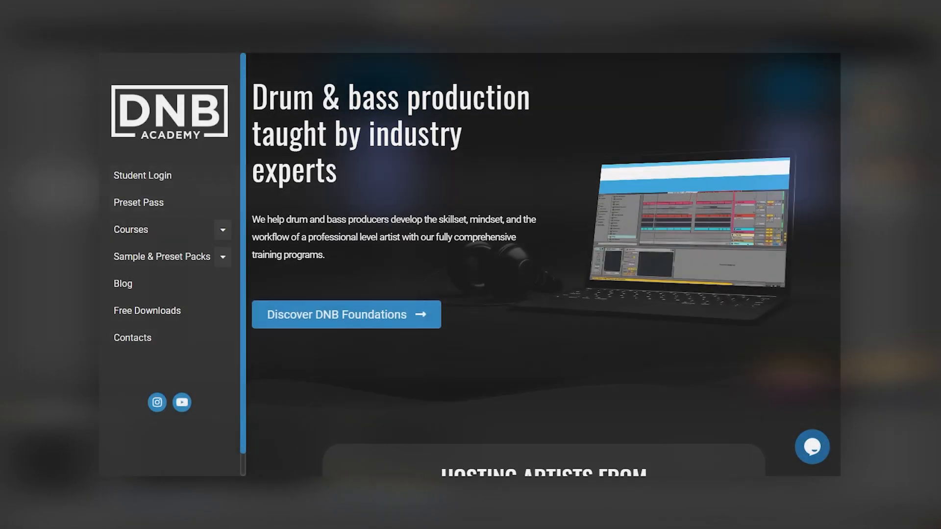
# Scroll the DNB Academy homepage down to the Courses and Samples & Presets sections
pyautogui.scroll(-3)
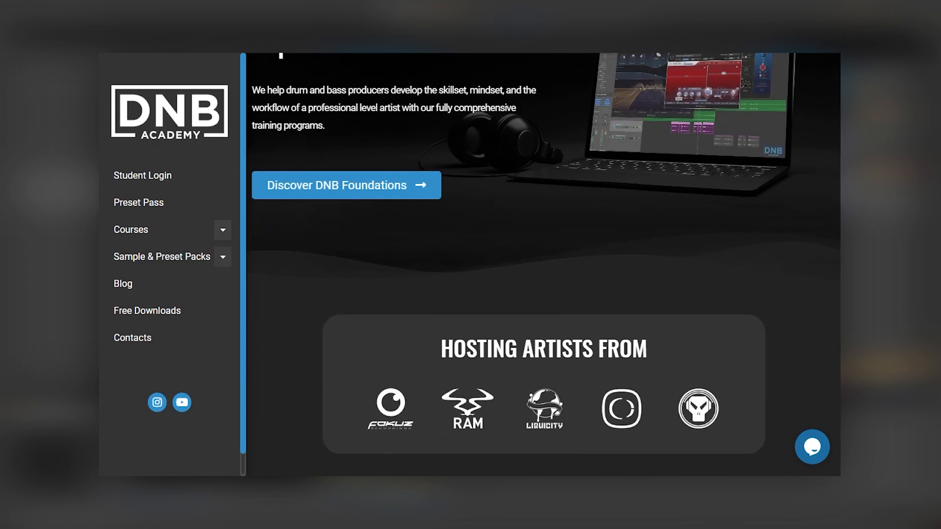
pyautogui.scroll(-3)
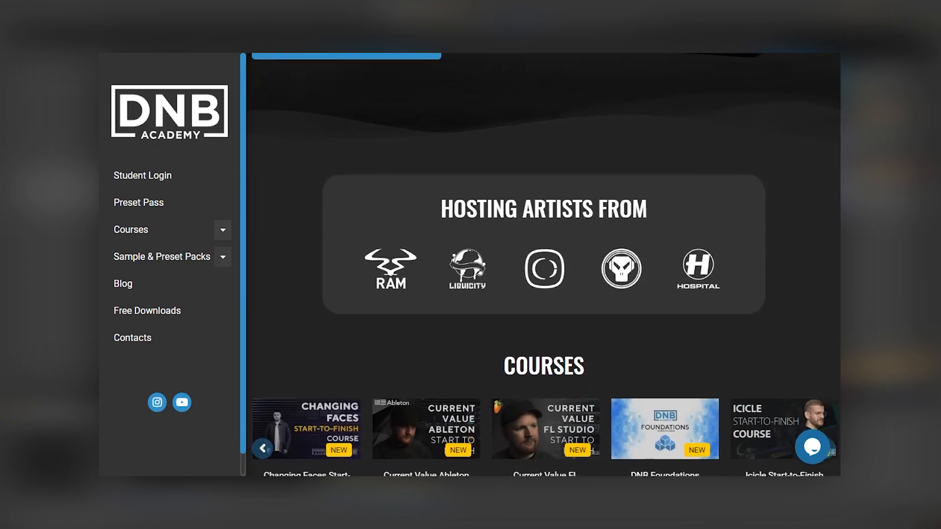
pyautogui.scroll(-3)
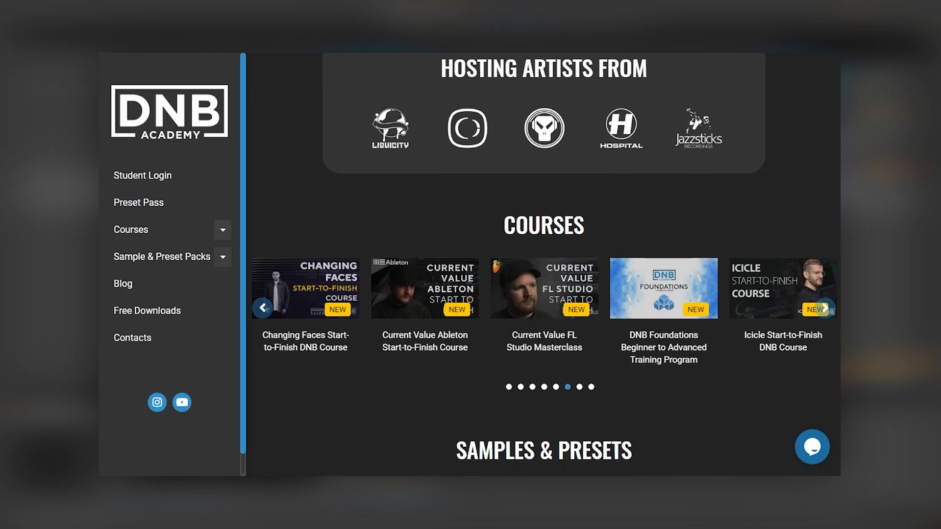
pyautogui.scroll(-3)
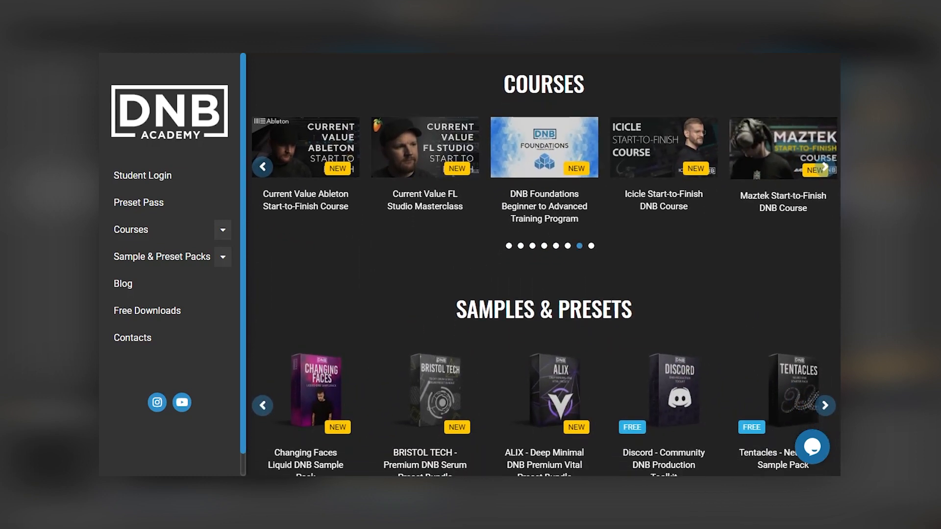